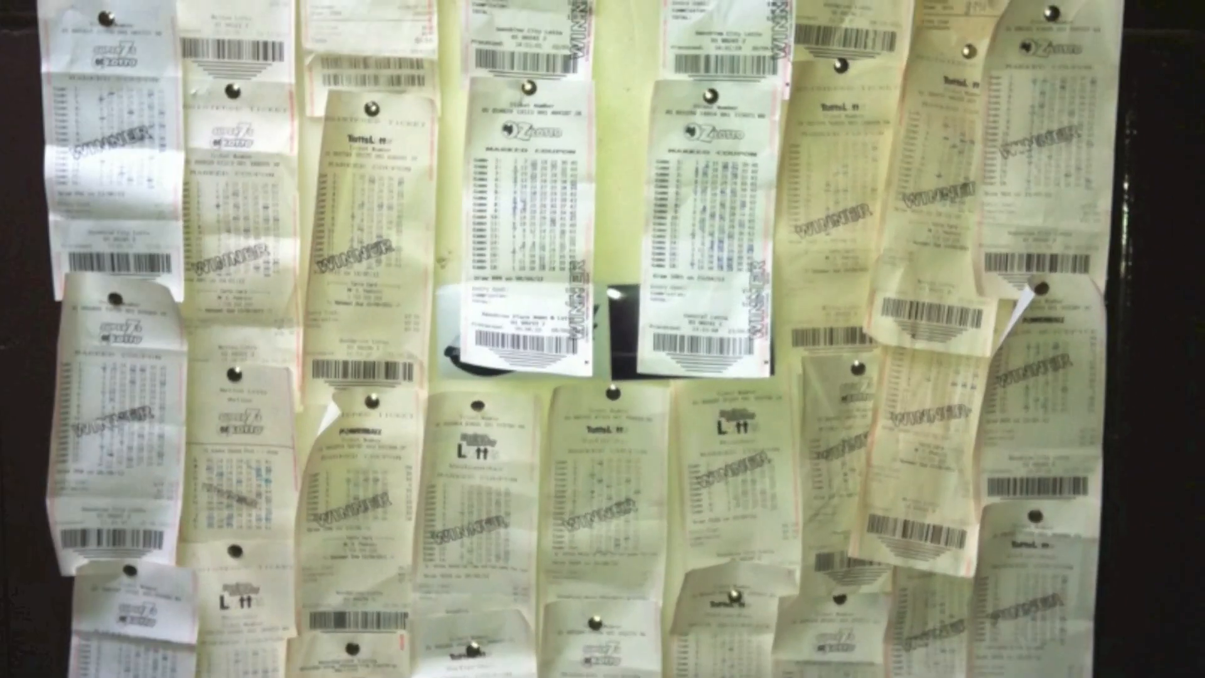
{"action": "scroll", "scroll_direction": "down", "scroll_amount": 3}
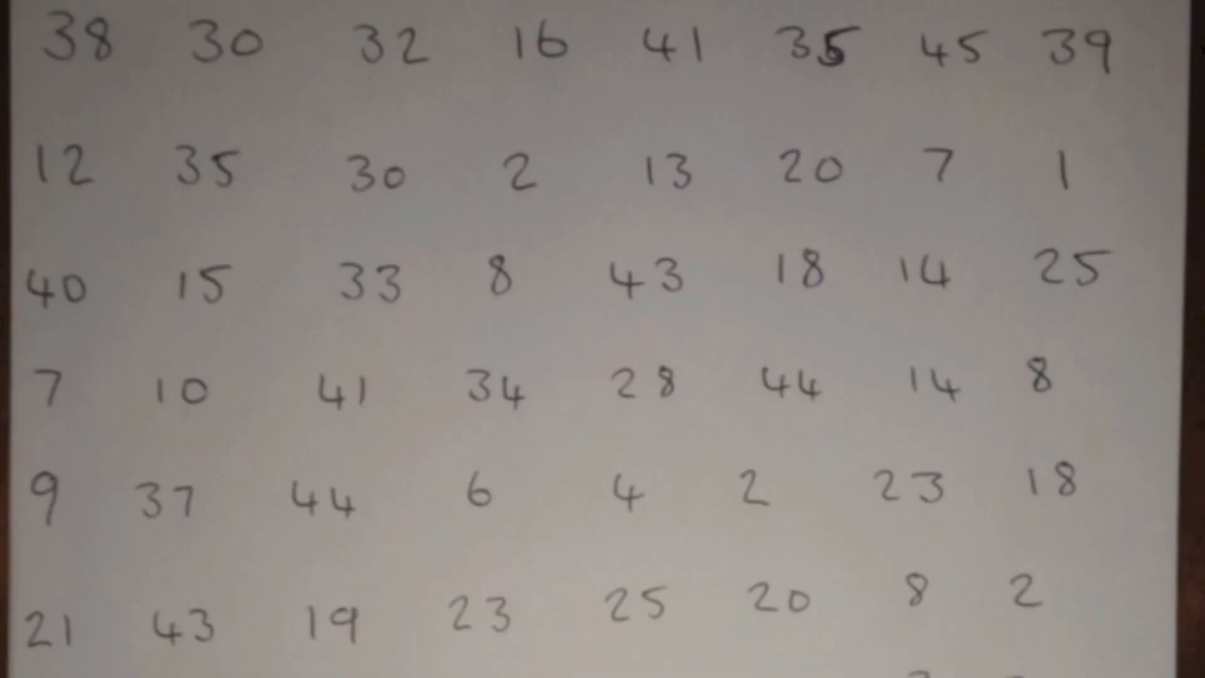
{"action": "scroll", "scroll_direction": "down", "scroll_amount": 3}
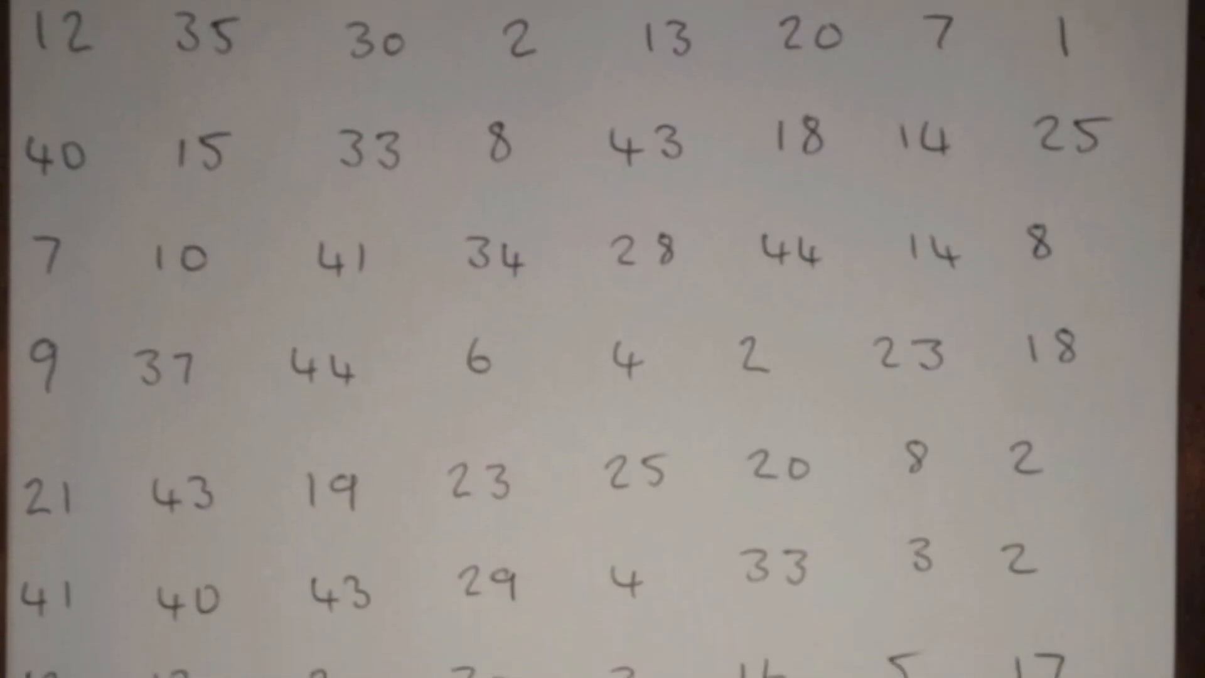
{"action": "scroll", "scroll_direction": "down", "scroll_amount": 3}
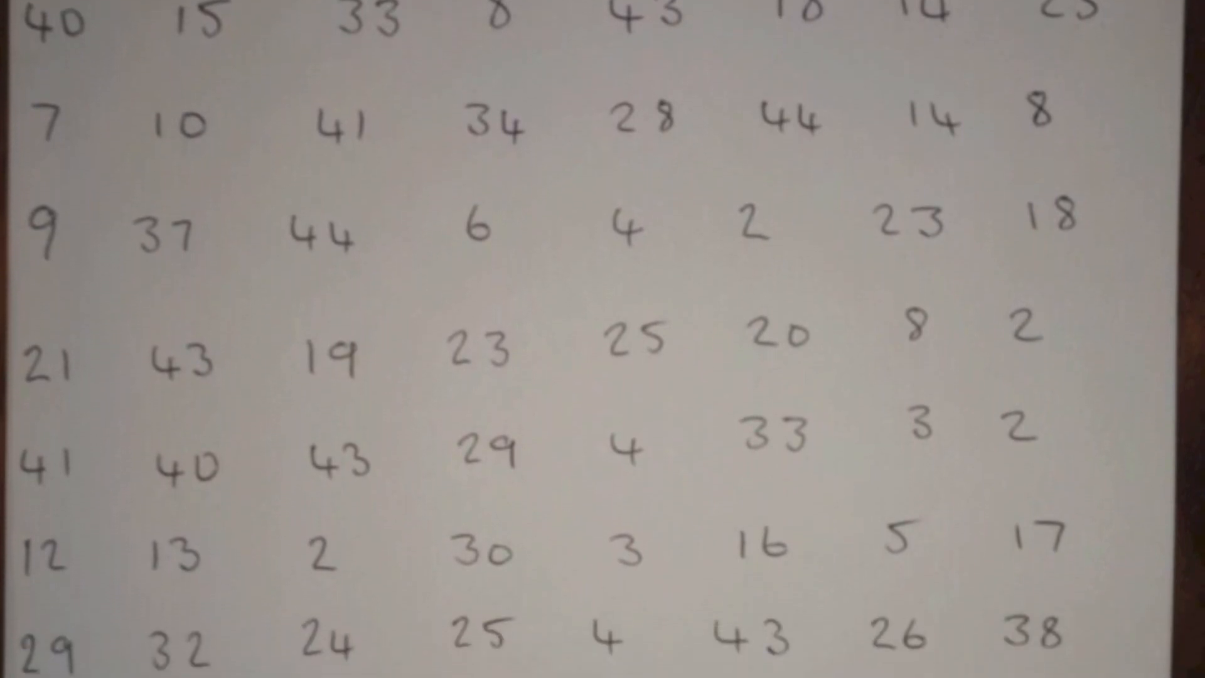
{"action": "scroll", "scroll_direction": "down", "scroll_amount": 3}
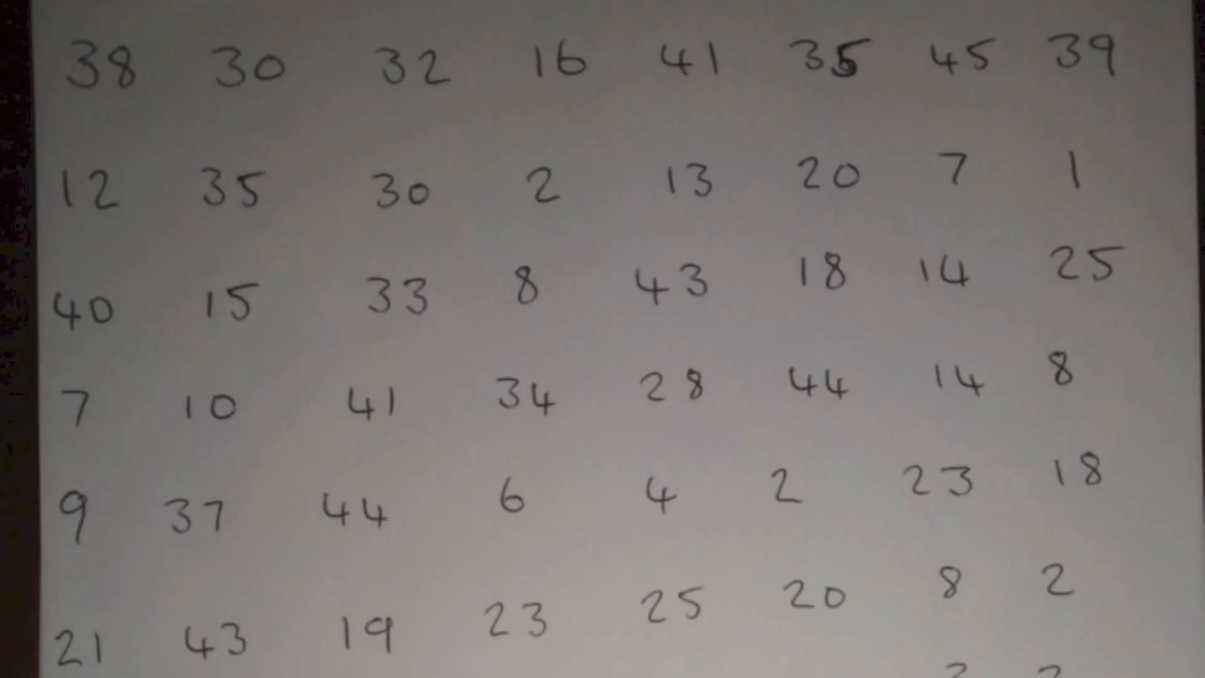
{"action": "scroll", "scroll_direction": "down", "scroll_amount": 3}
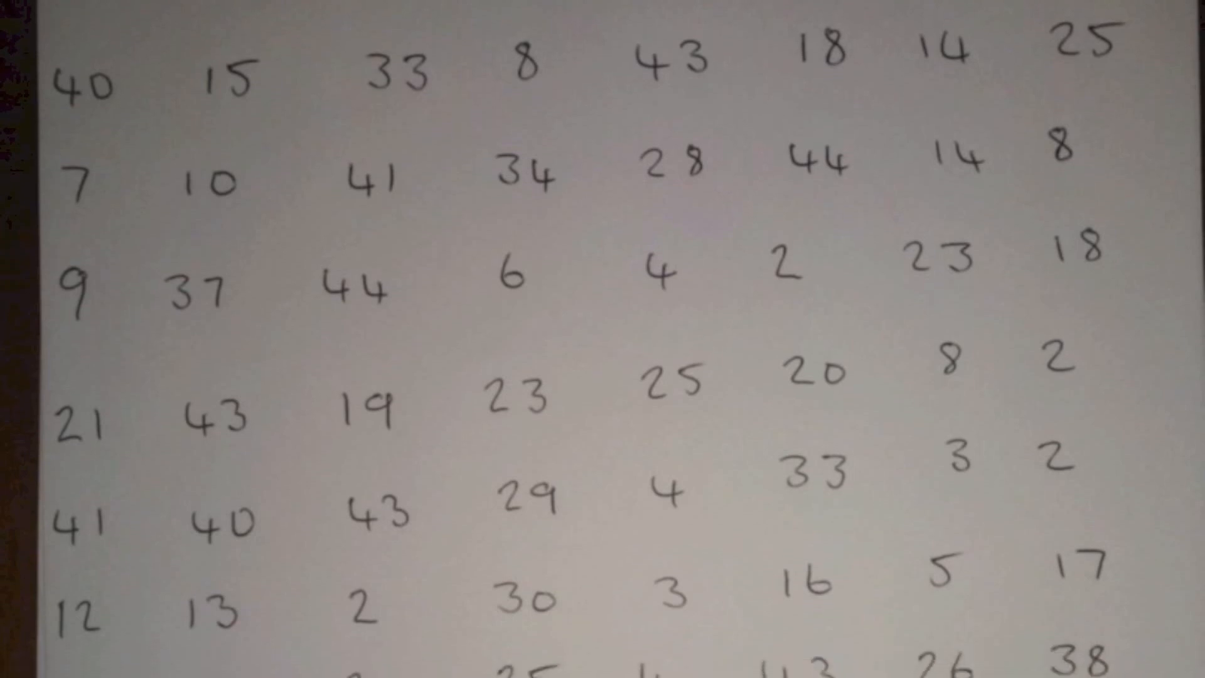
{"action": "scroll", "scroll_direction": "down", "scroll_amount": 3}
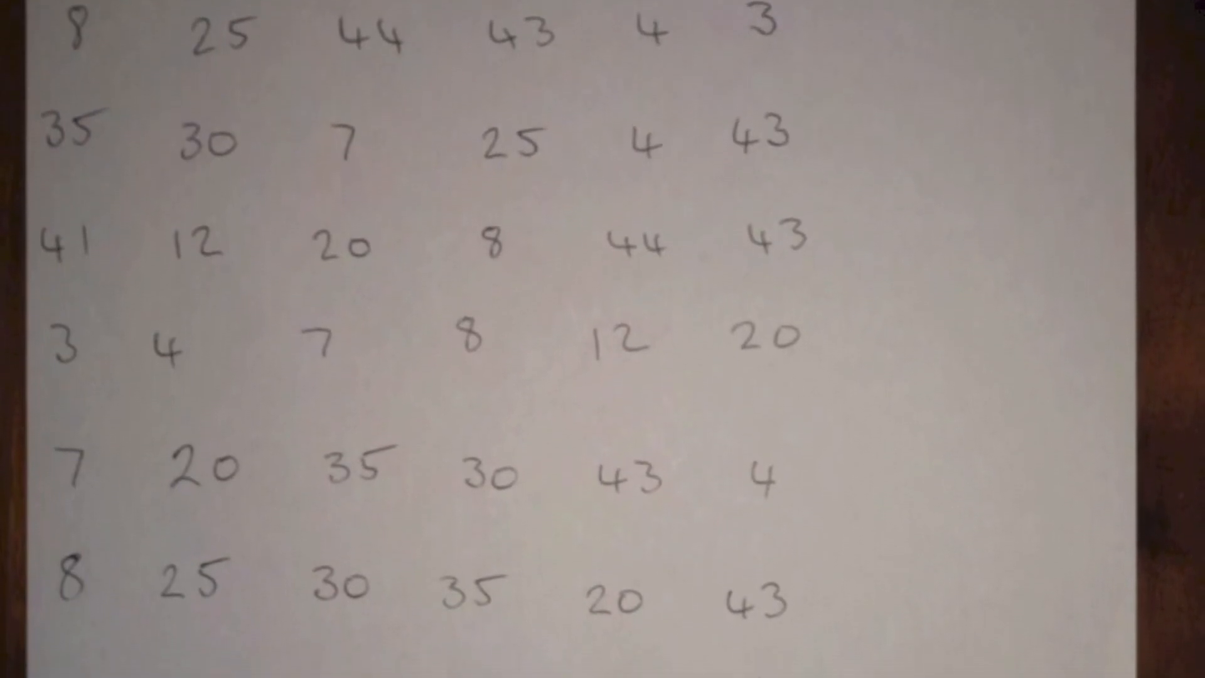
{"action": "scroll", "scroll_direction": "down", "scroll_amount": 3}
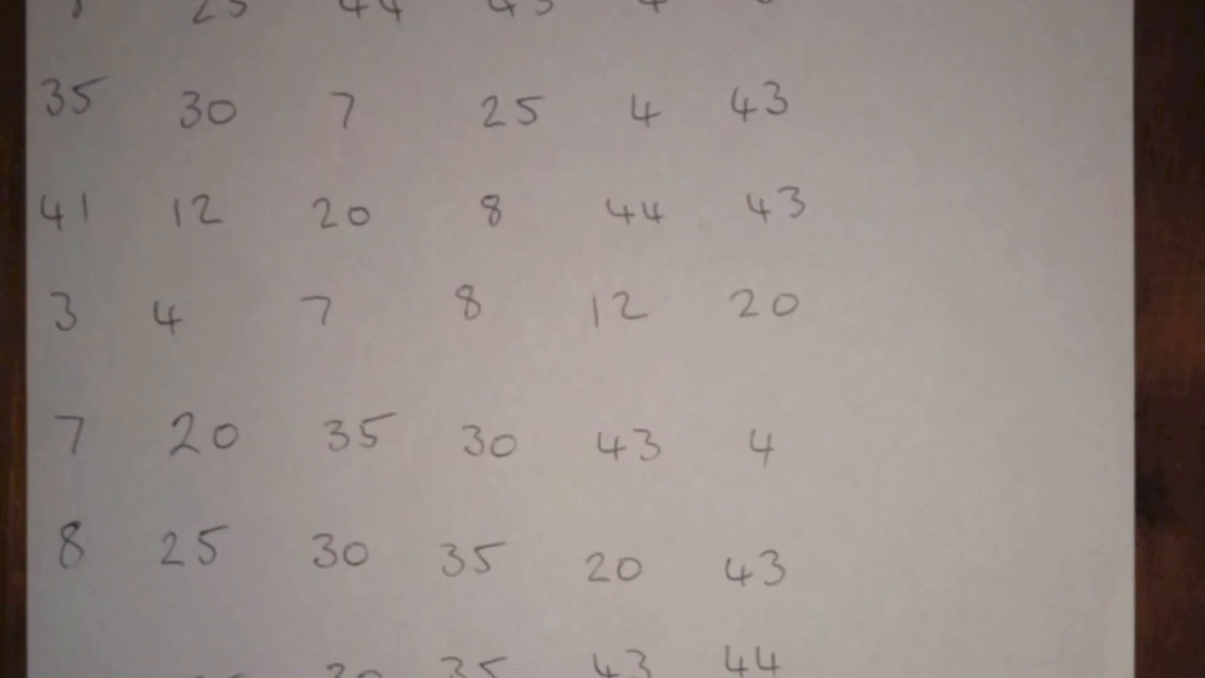